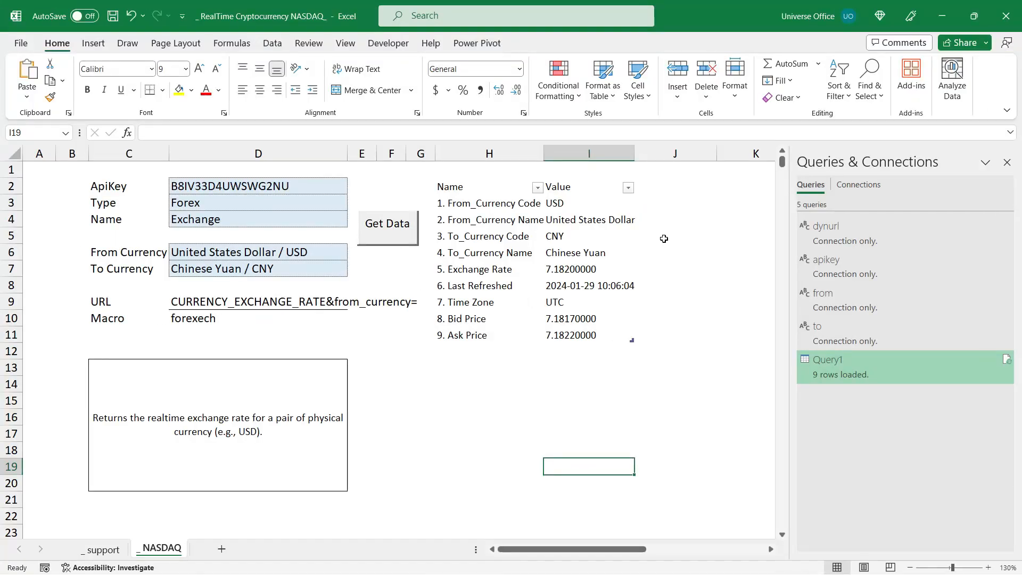
mouse_move(662, 239)
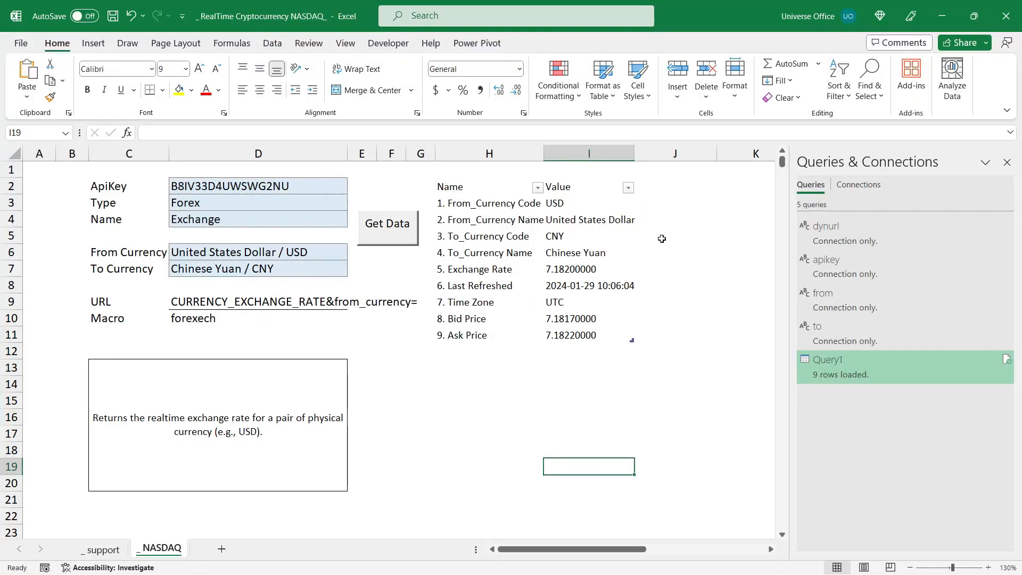
mouse_move(660, 238)
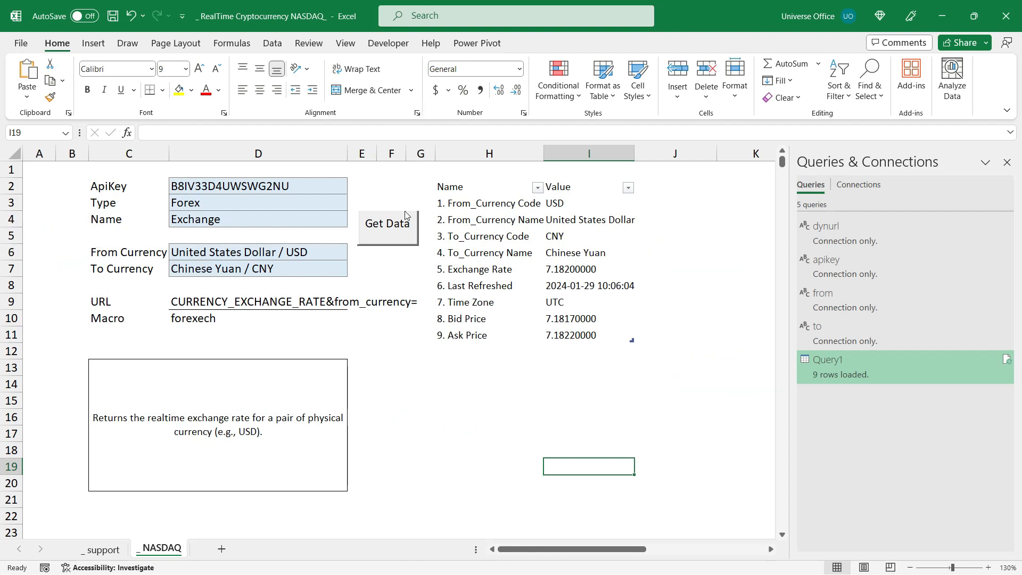
- Set the request Type to Cryptocurrencies and the Name to Daily
left_click(257, 185)
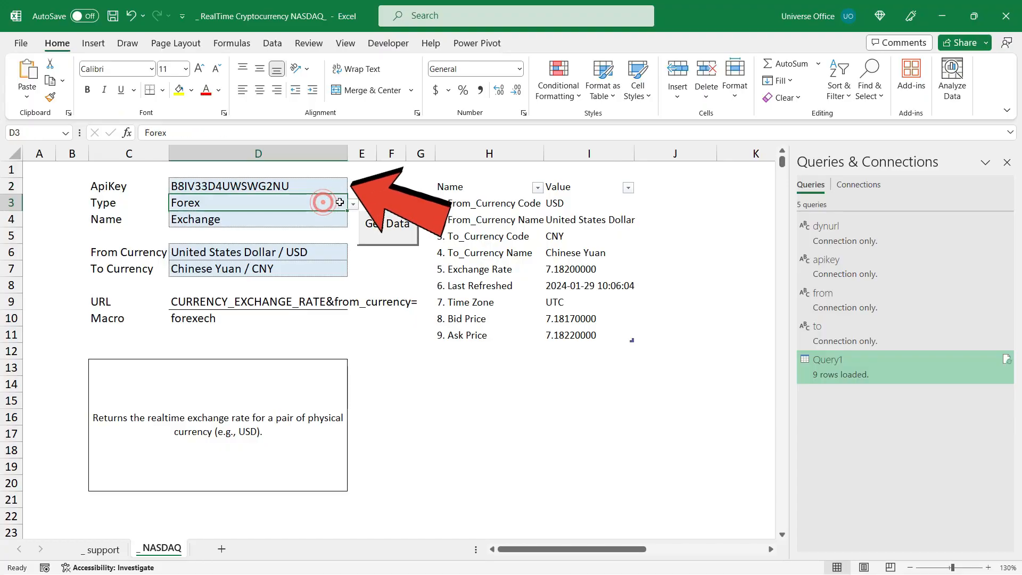
left_click(352, 202)
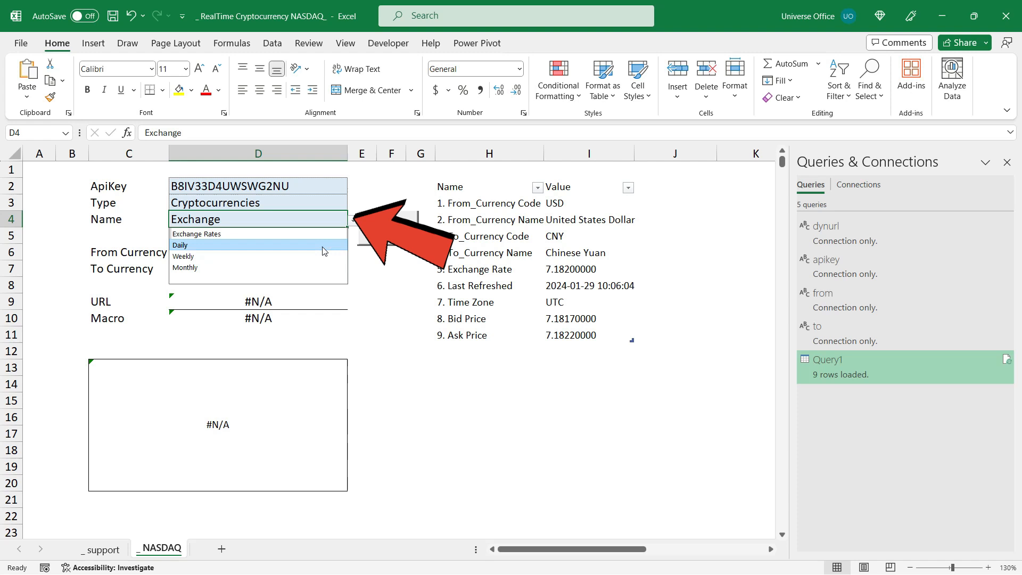
left_click(180, 245)
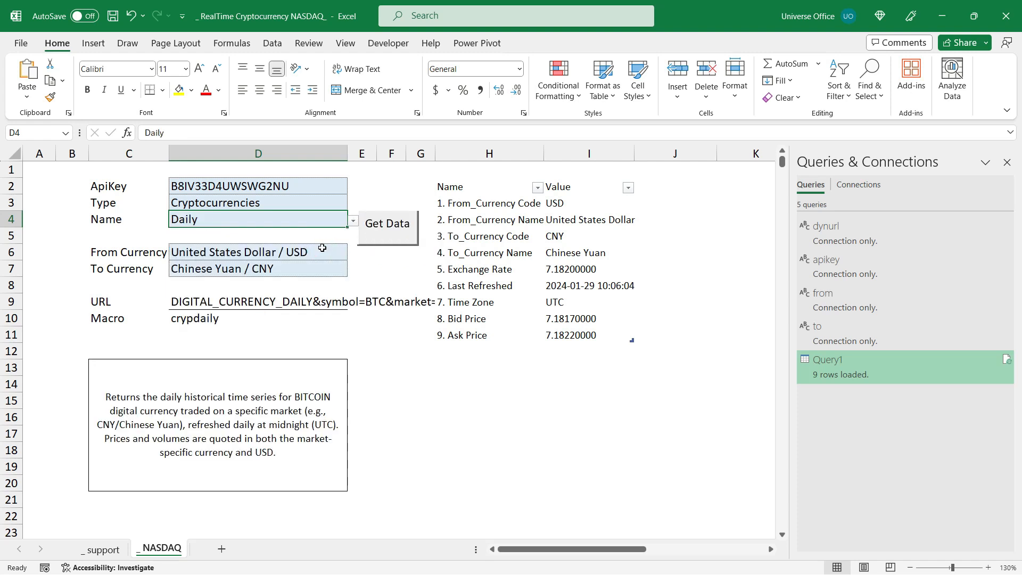
mouse_move(330, 251)
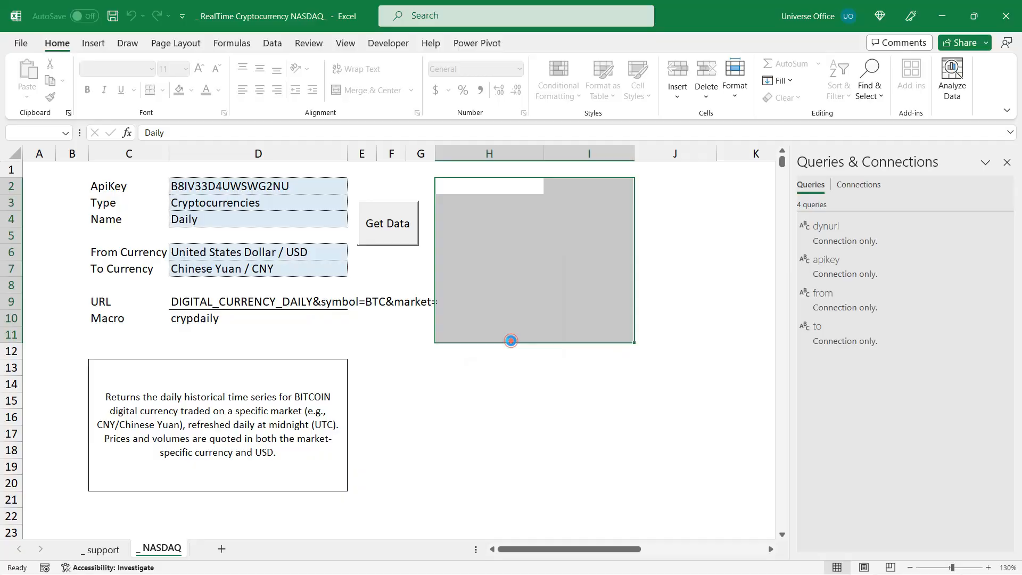
- Review the daily Bitcoin table and its URL formula, then switch Name to Exchange Rates
left_click(387, 224)
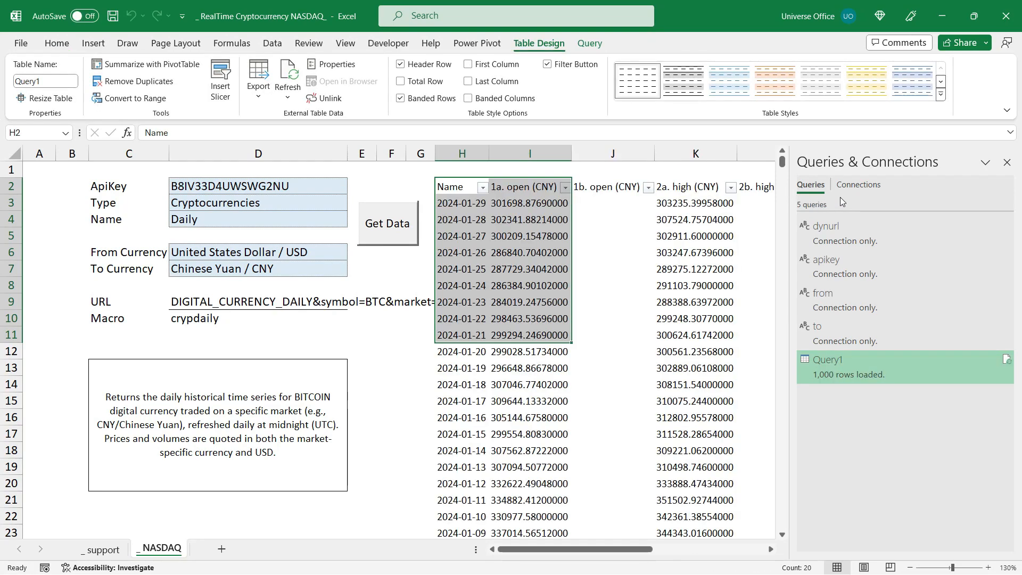
left_click(258, 302)
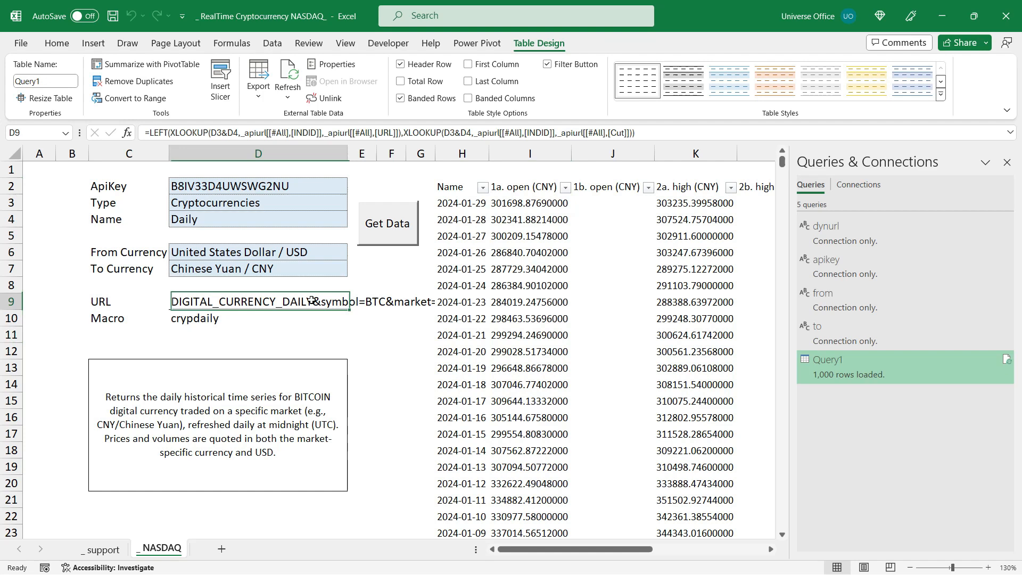
left_click(462, 192)
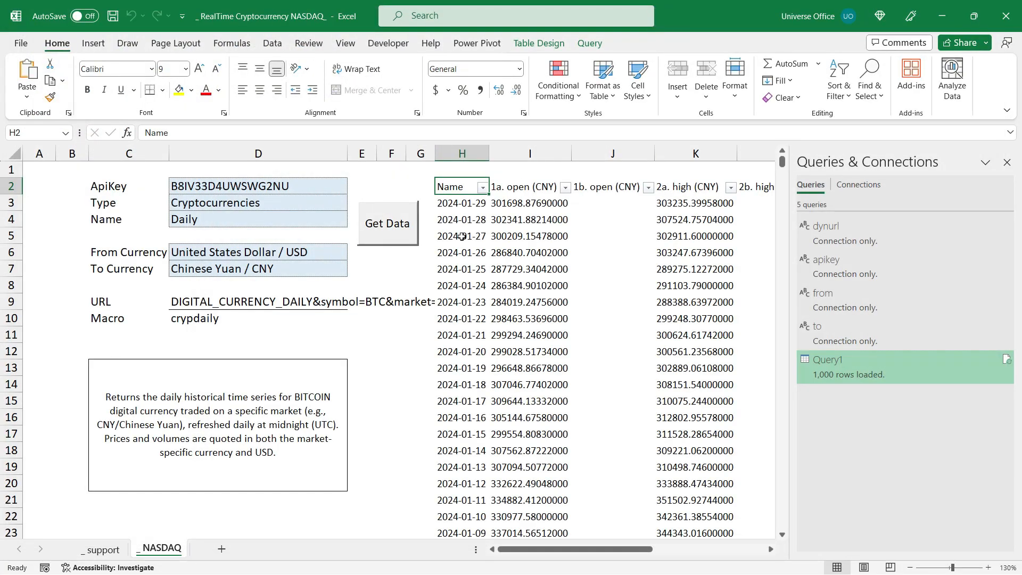
mouse_move(479, 255)
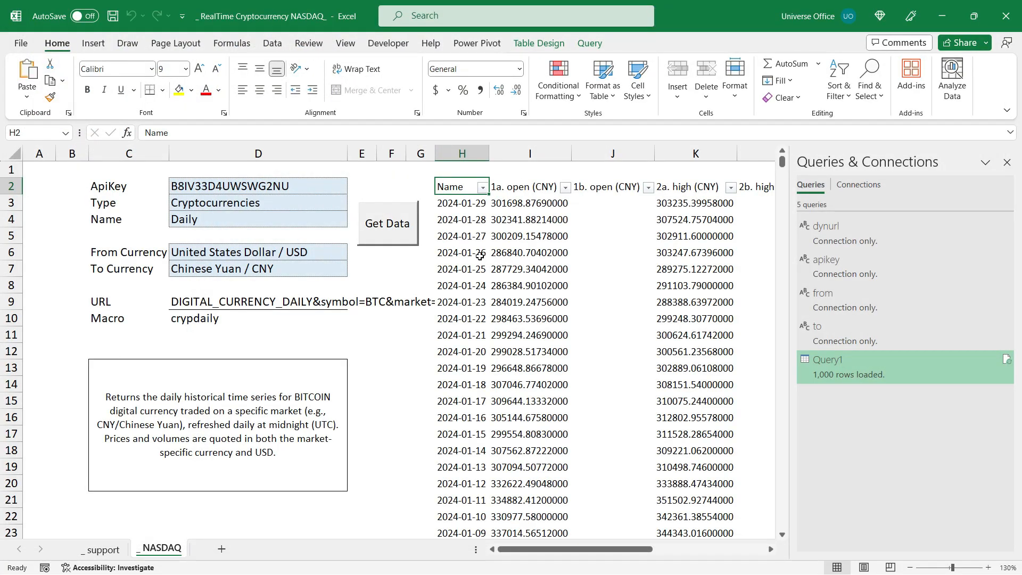
left_click(829, 360)
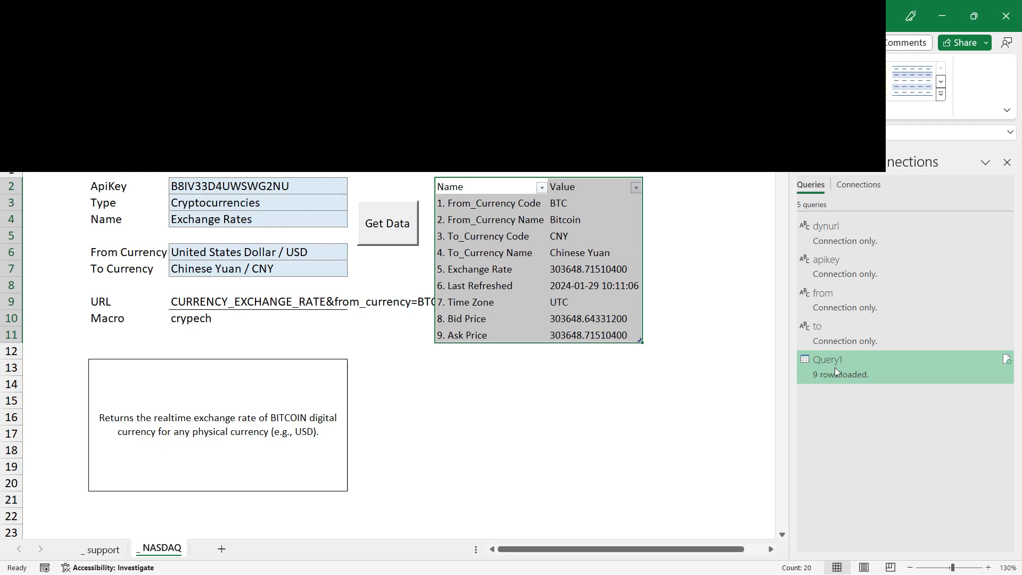
- Adjust the Query1 results query and reopen the Name list to return to Daily
right_click(829, 360)
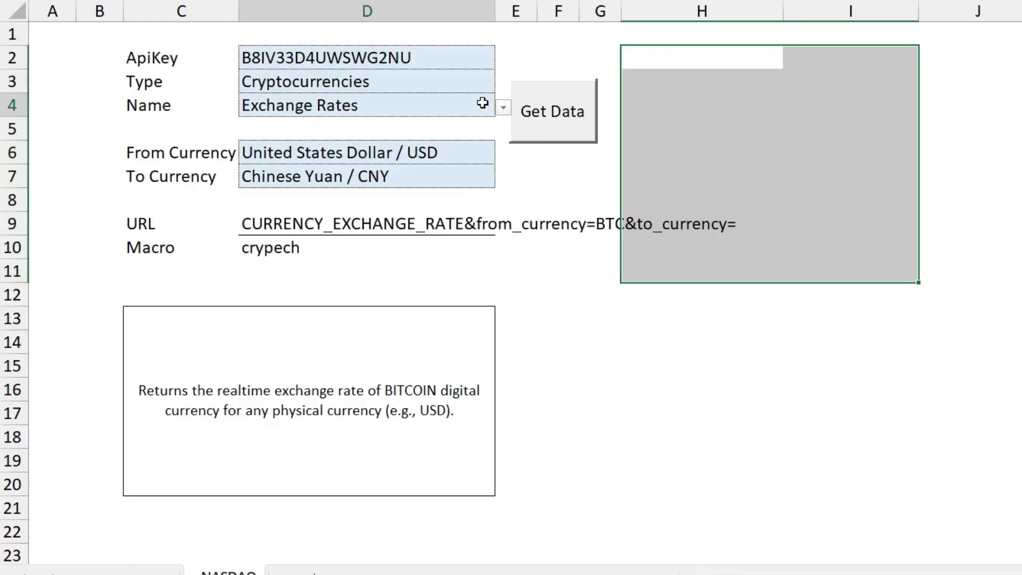
left_click(500, 108)
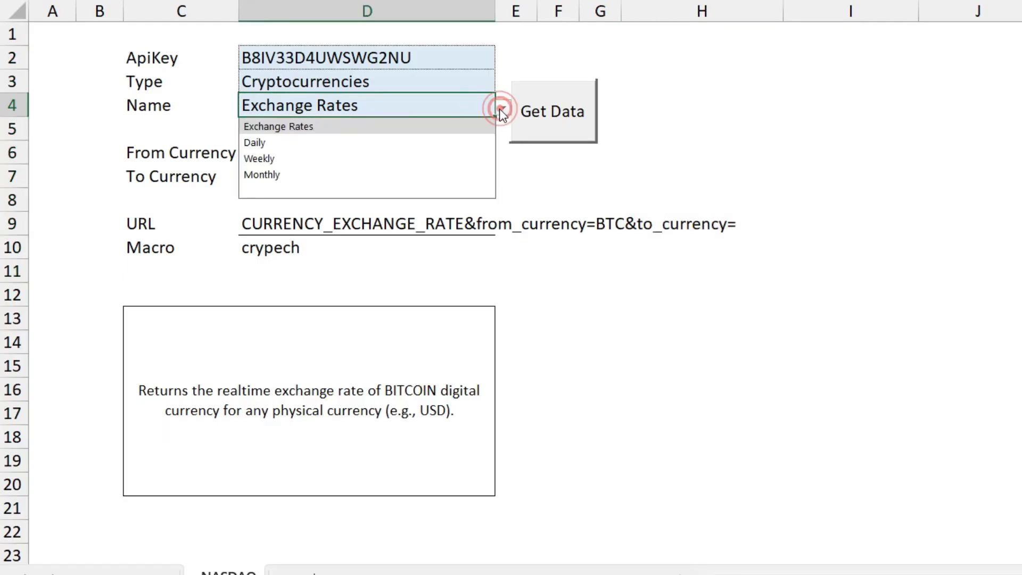
left_click(254, 143)
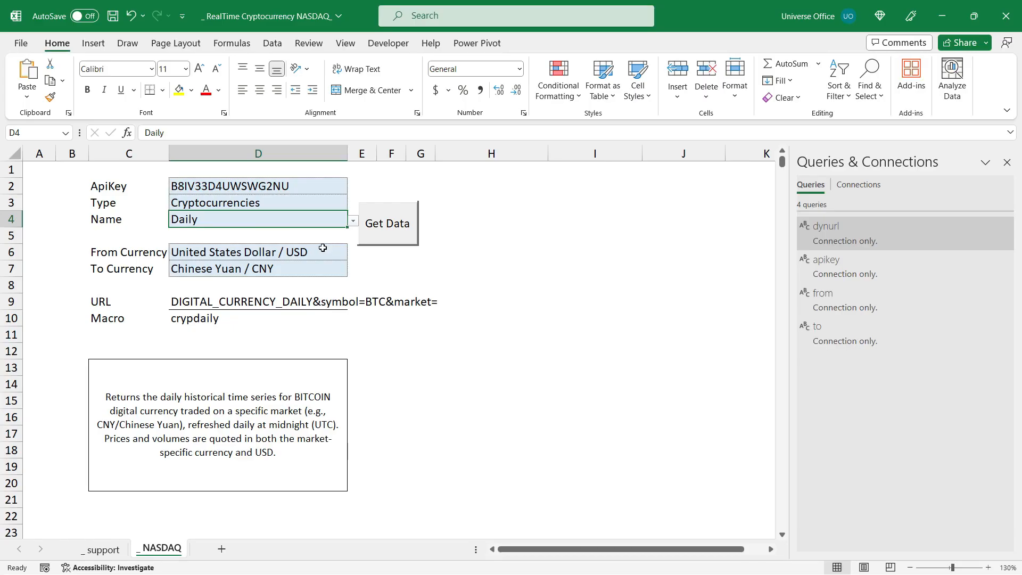
mouse_move(328, 268)
type("uni")
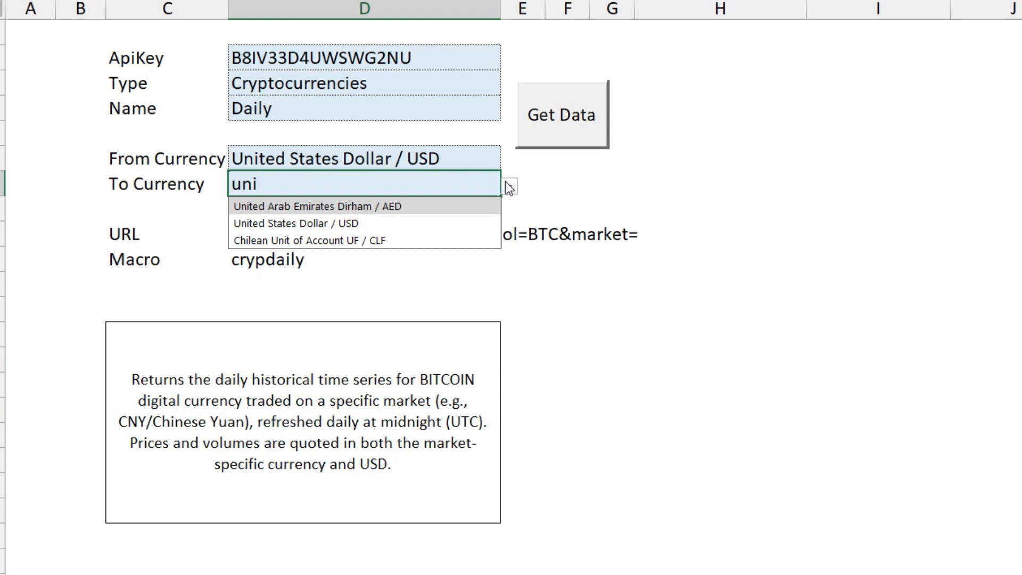
- Set To Currency to United States Dollar / USD and load 1,000 rows of daily Bitcoin prices
left_click(319, 224)
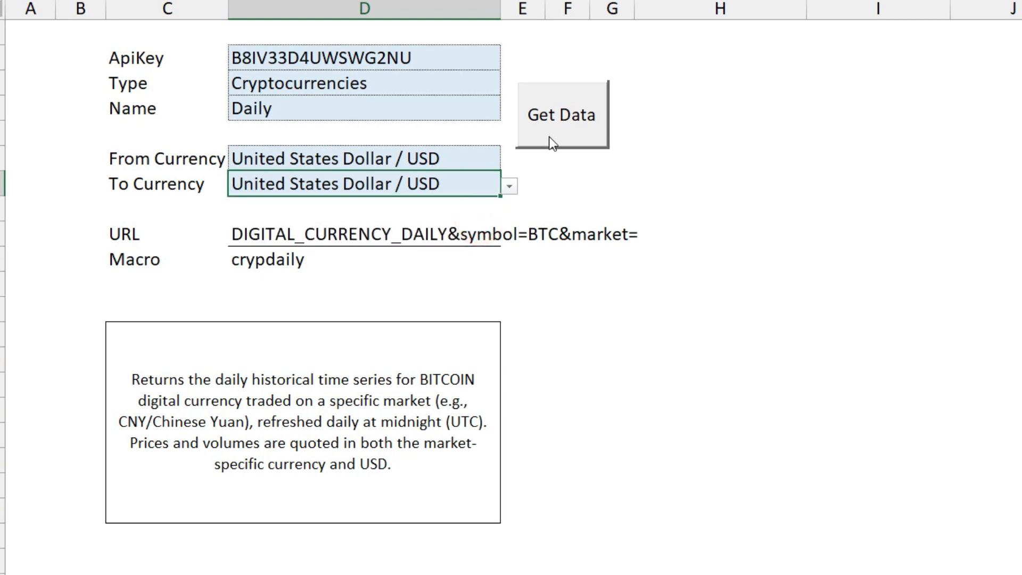
left_click(560, 115)
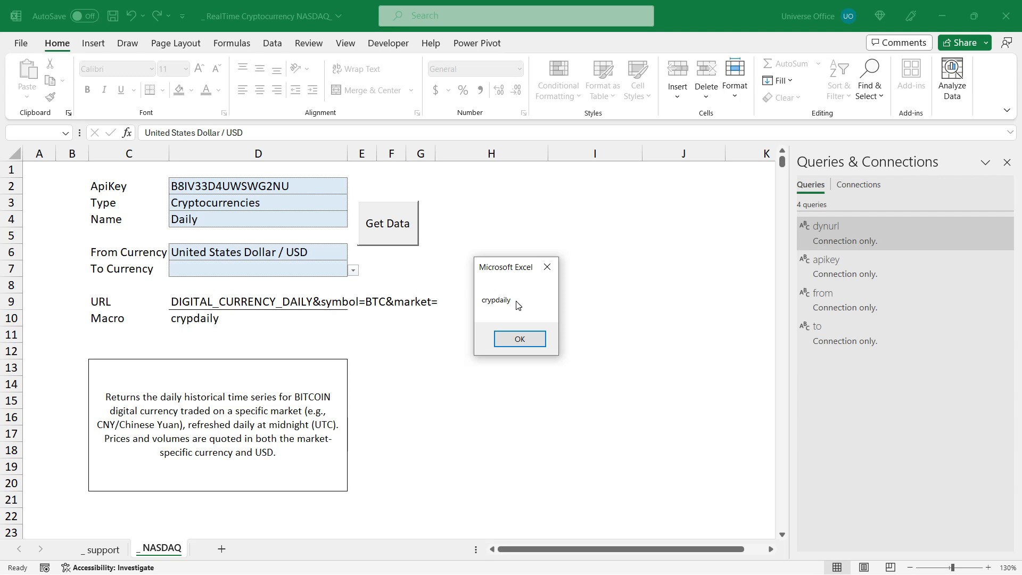
left_click(520, 339)
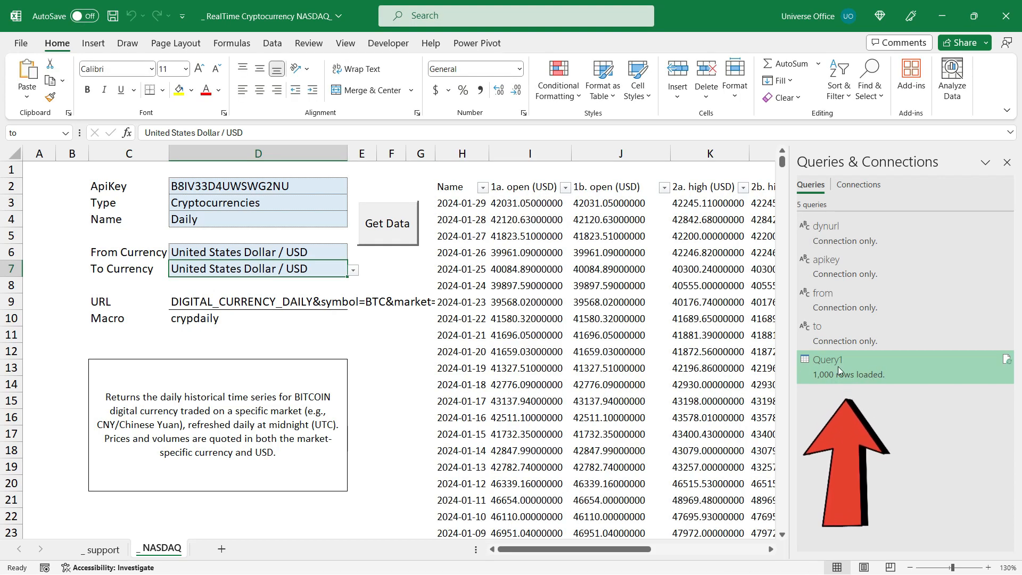
- Hide the Queries & Connections pane to reveal the open, high, low and close columns
left_click(829, 360)
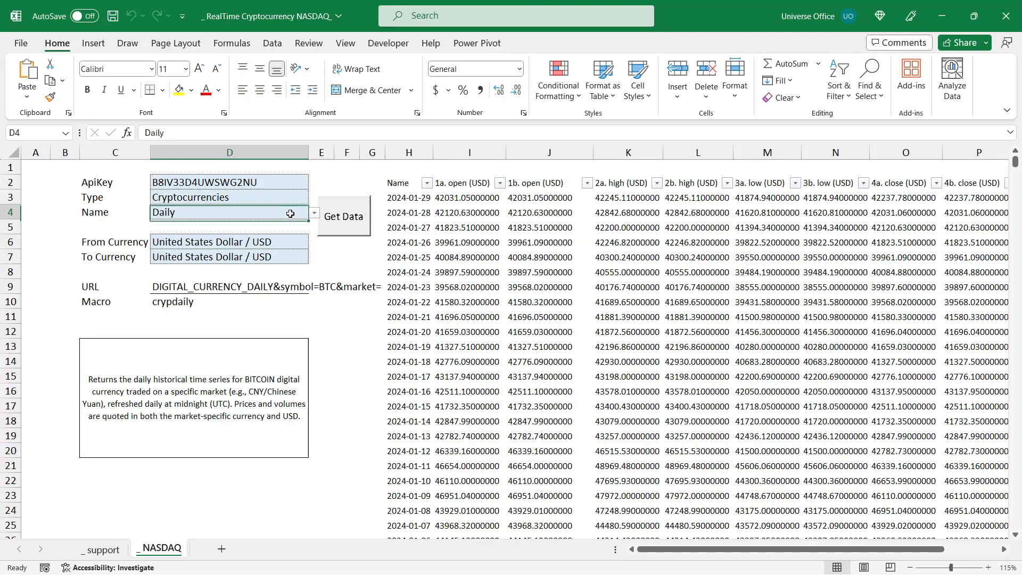
- Load the Exchange Rates request with Chinese Yuan / CNY as the target currency
left_click(313, 212)
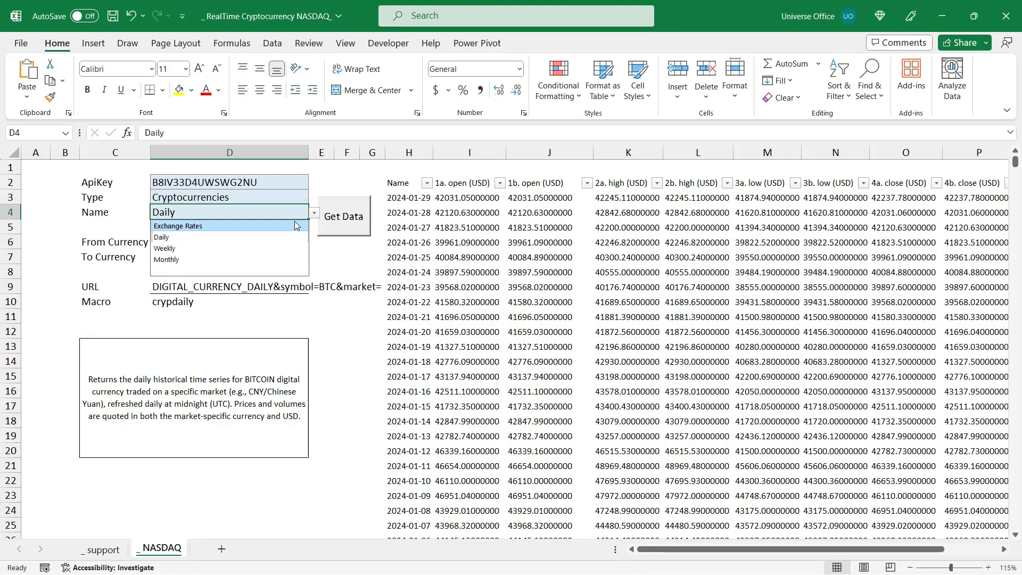
left_click(177, 226)
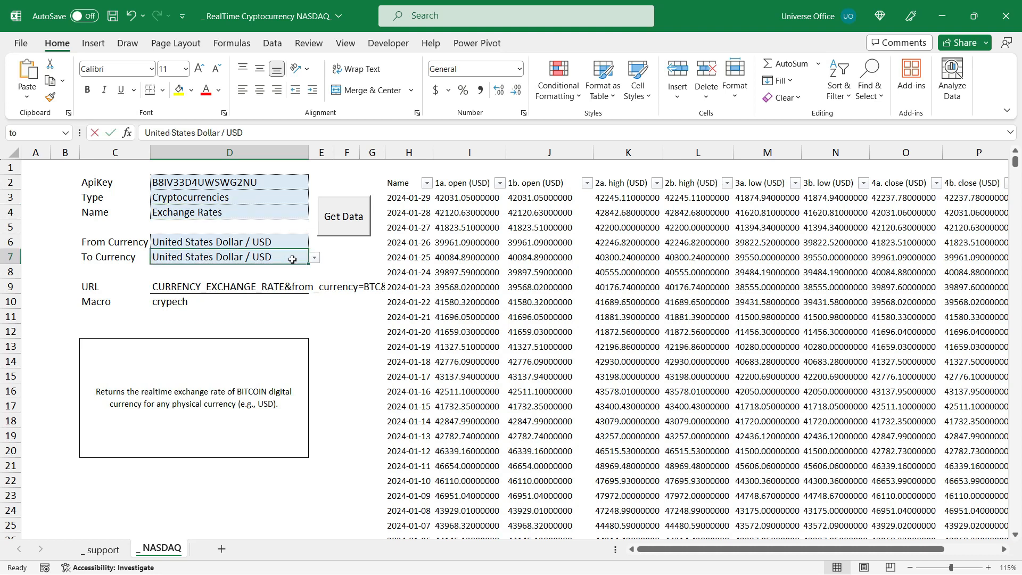
type("chin")
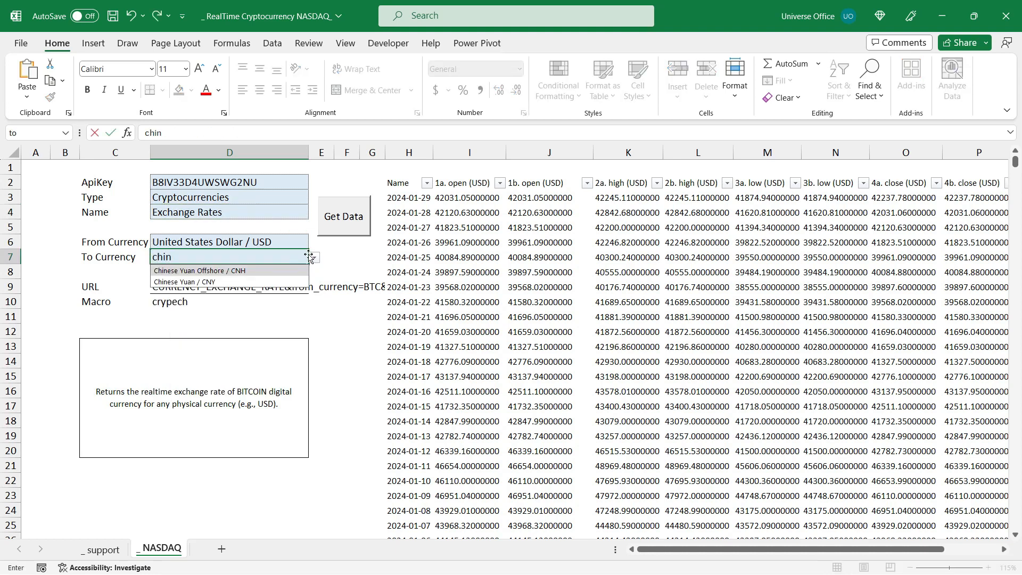
left_click(186, 281)
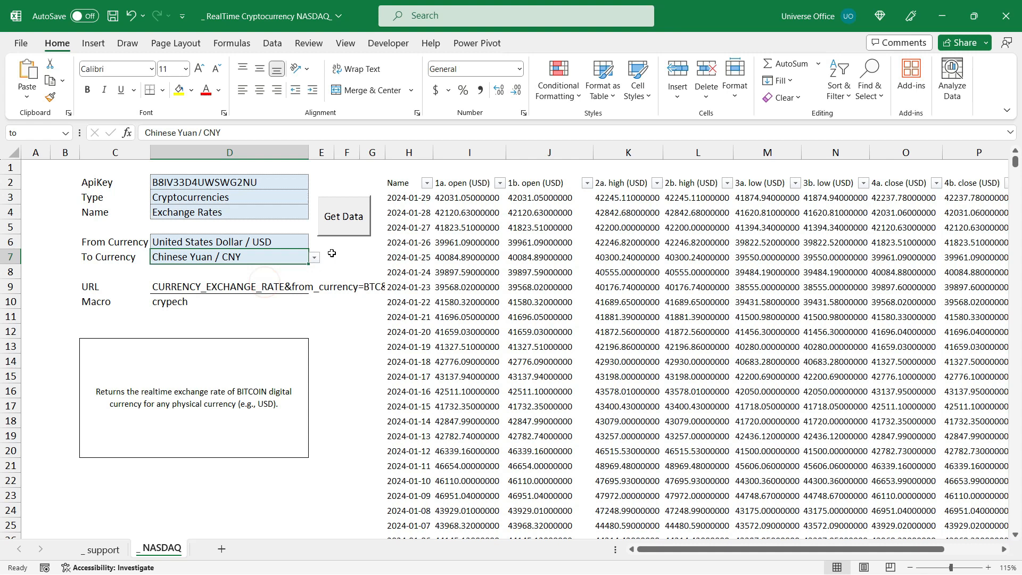
left_click(343, 216)
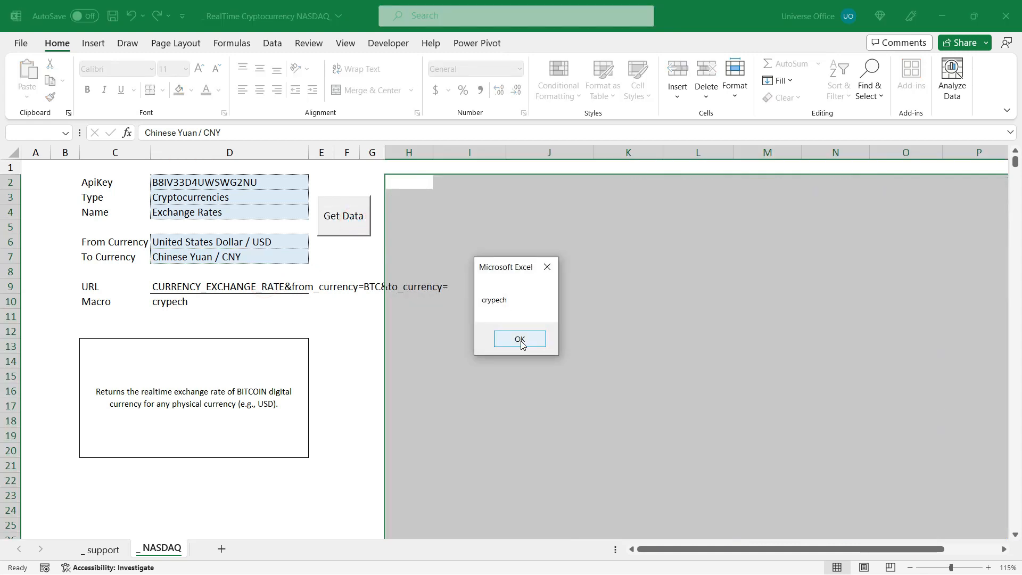
left_click(519, 338)
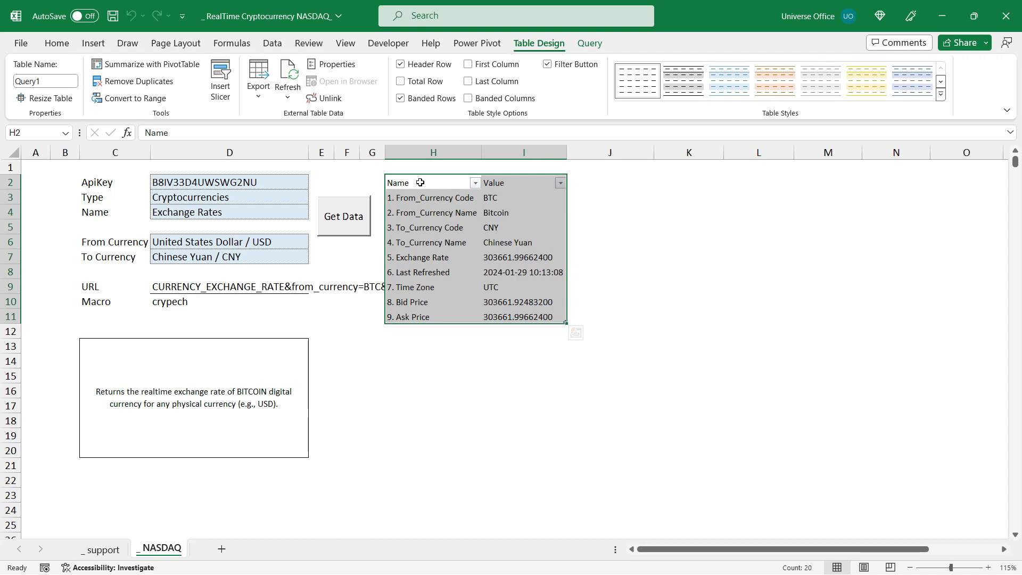
- Switch to the _support sheet listing the request URLs and macros
left_click(100, 548)
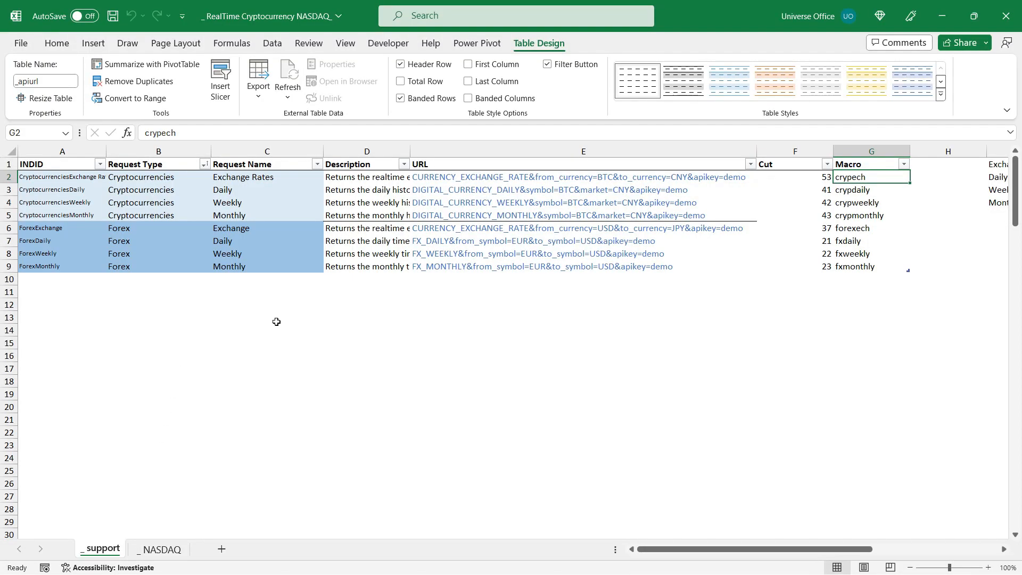